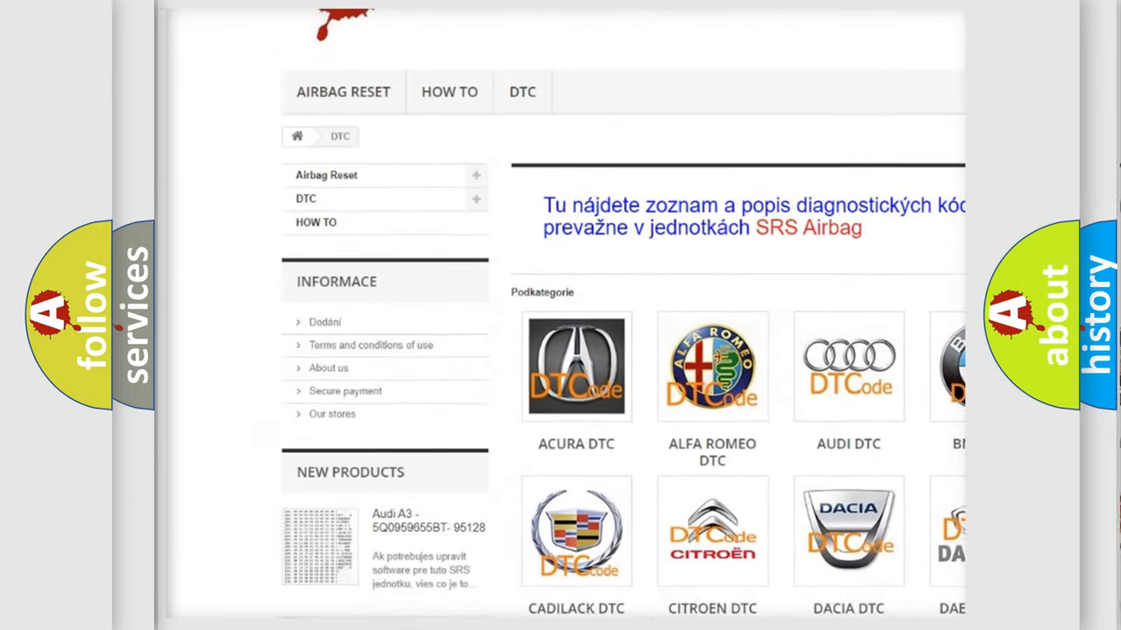
# - Scroll past the brand logos to reach the Ford P0736 invalid-VIN code entry
pyautogui.scroll(-3)
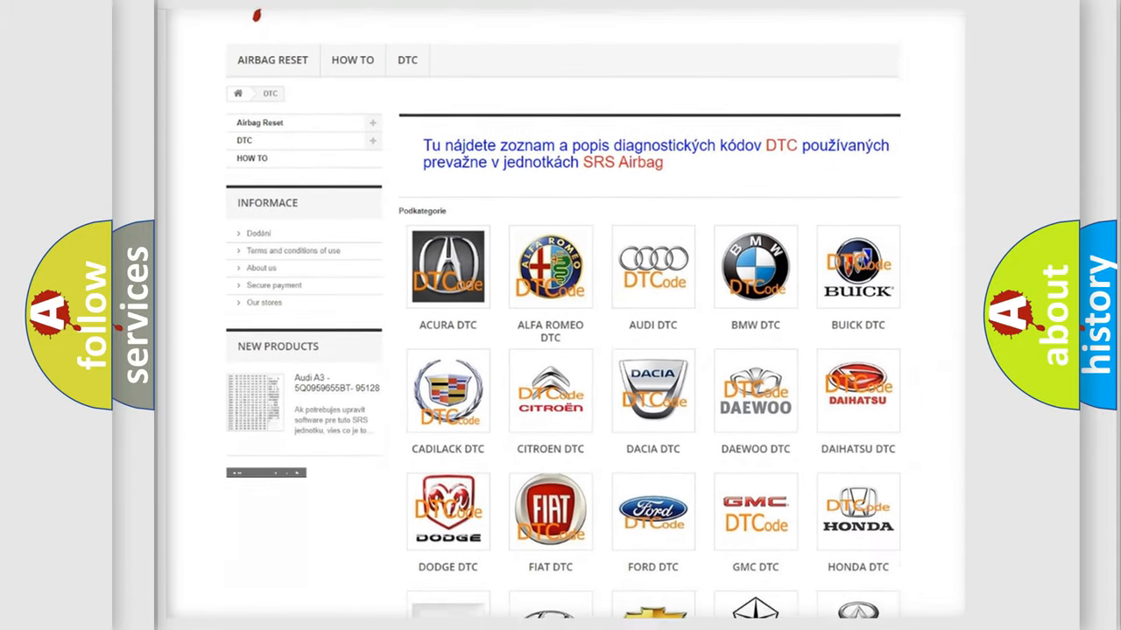
pyautogui.scroll(-3)
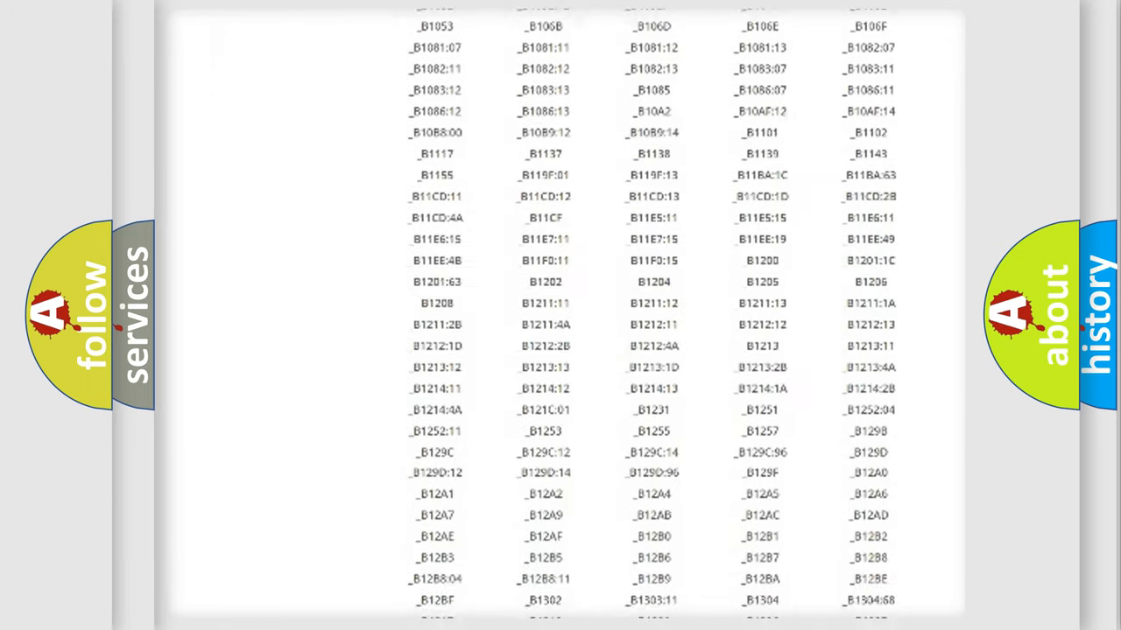
pyautogui.scroll(-3)
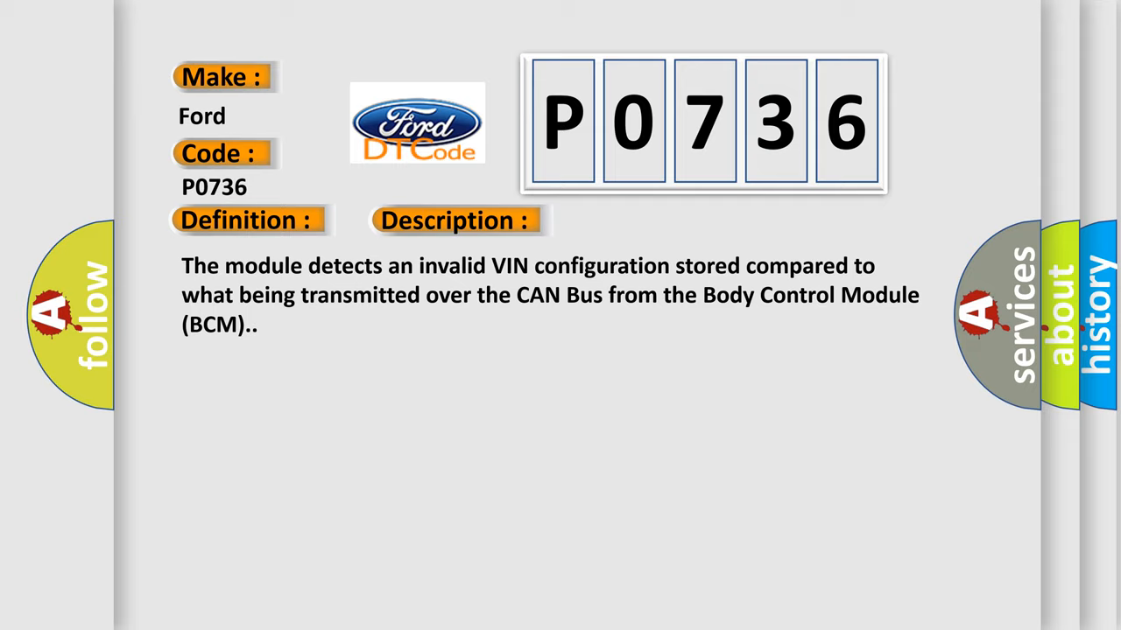
# - Reveal the P0736 description, then its cause: wrong VIN stored in BCM or camera module
pyautogui.click(644, 221)
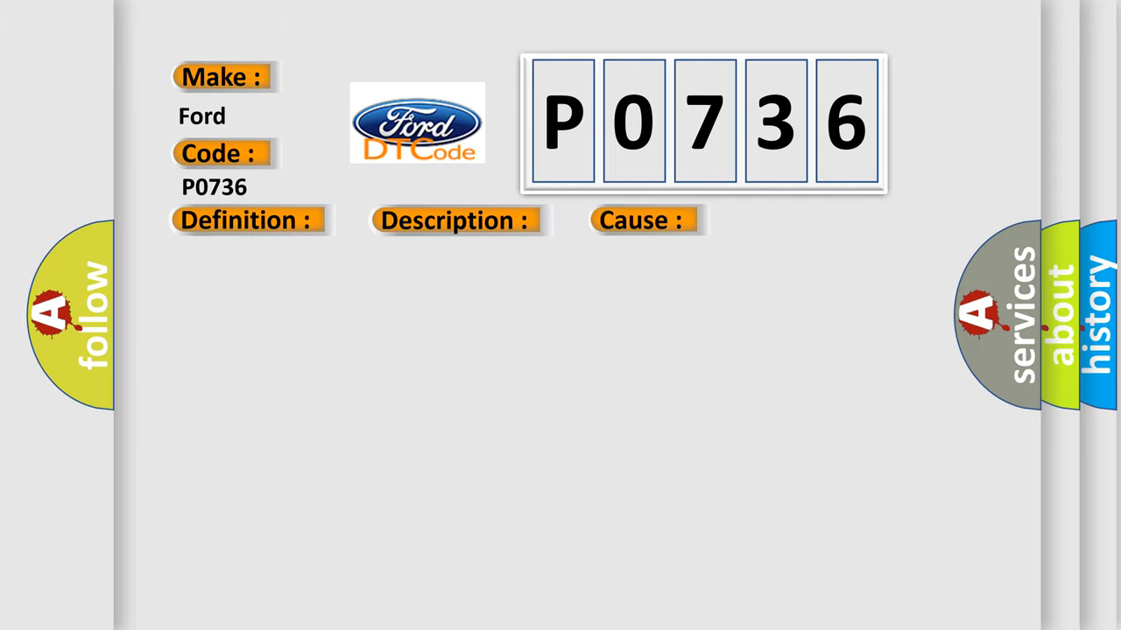
pyautogui.click(245, 221)
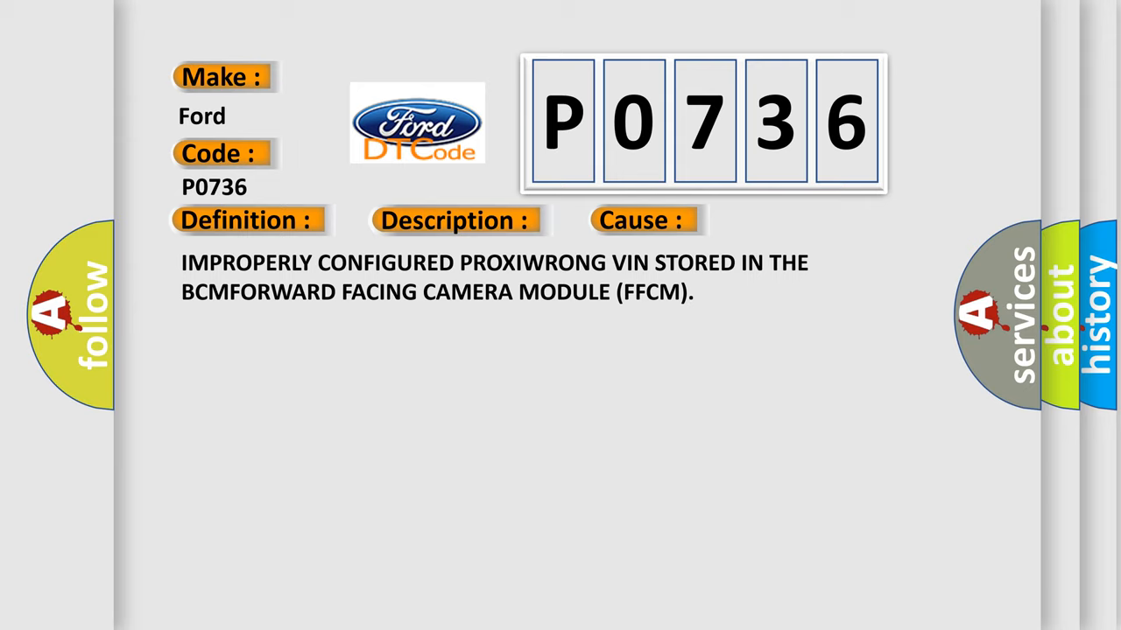